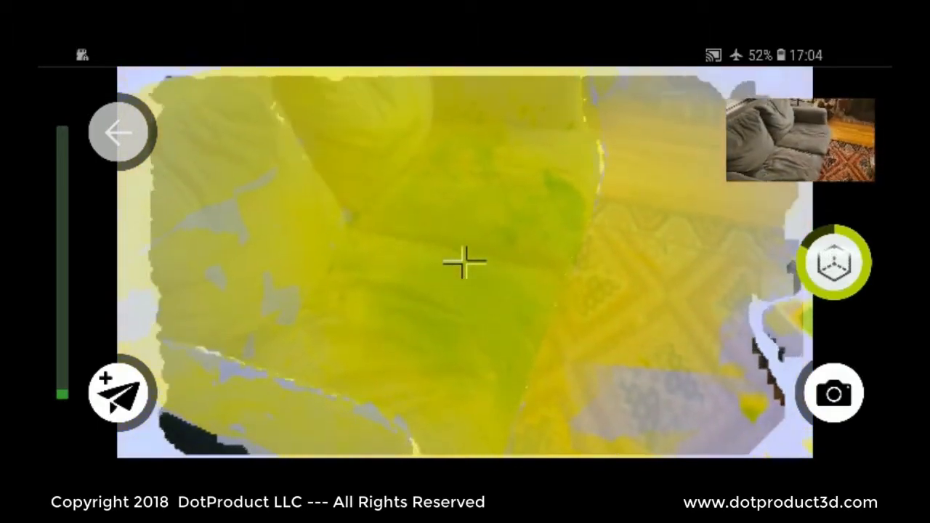
- Capture photos of the sofa from several angles while scanning, then stop to view the point cloud
click(833, 392)
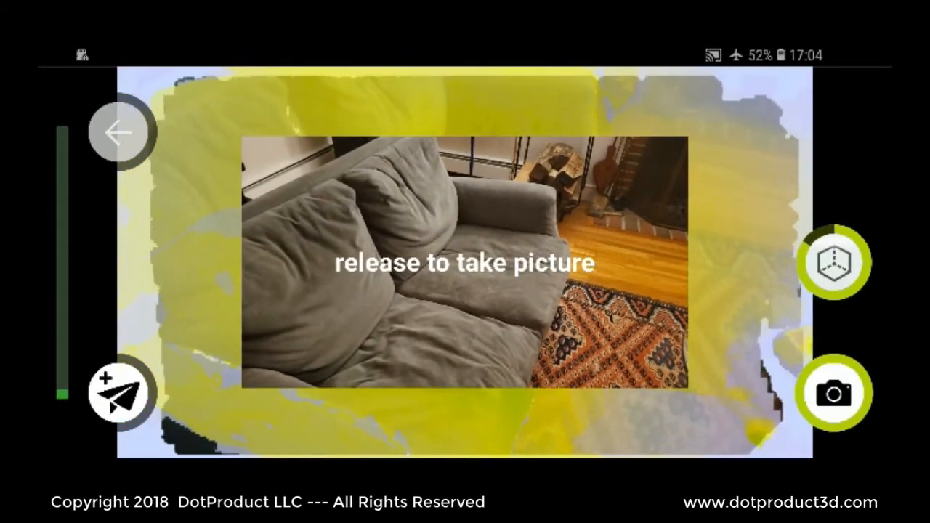
click(834, 393)
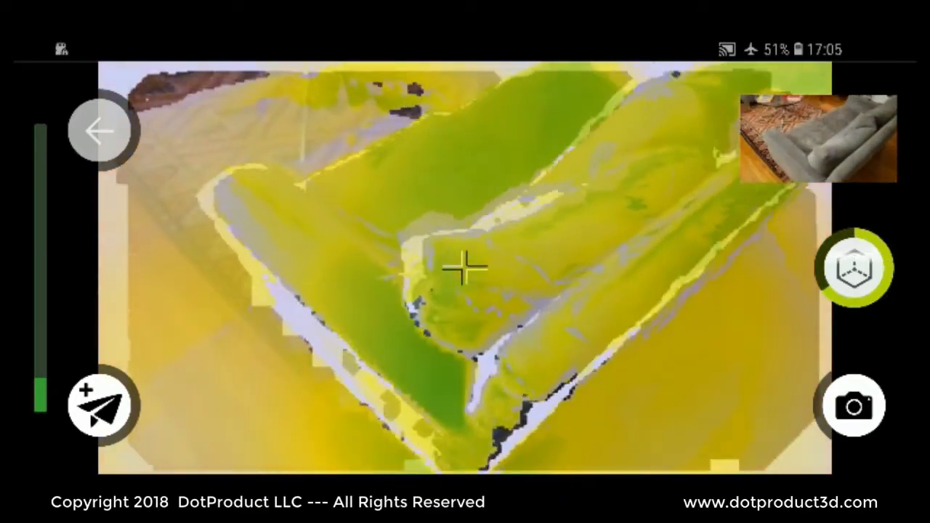
click(855, 404)
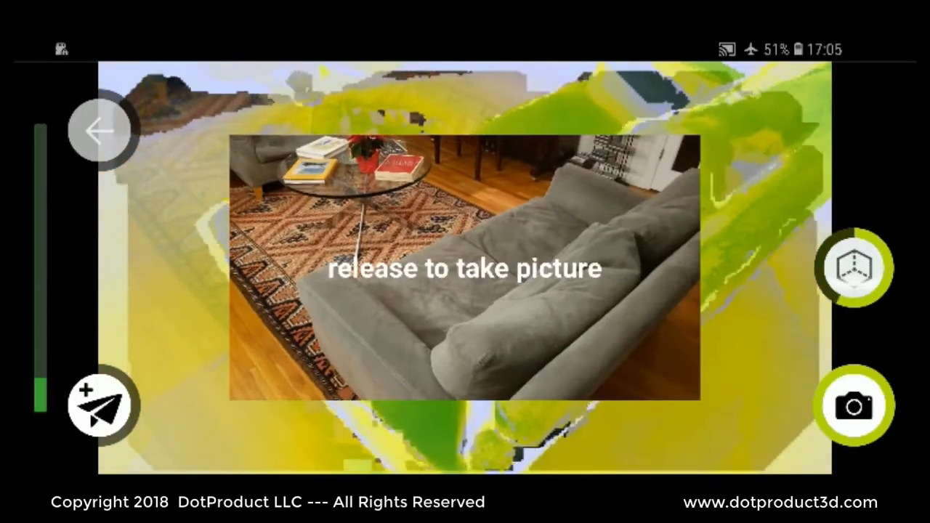
click(854, 405)
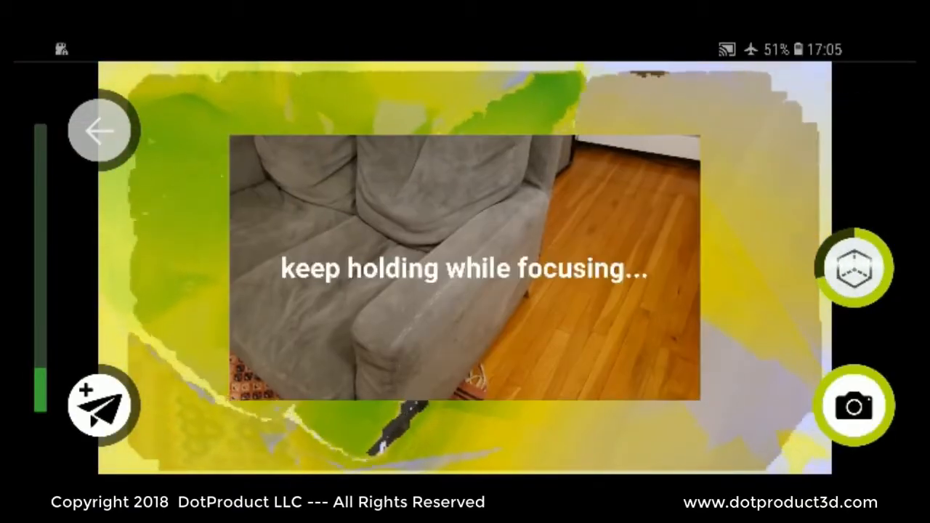
click(855, 405)
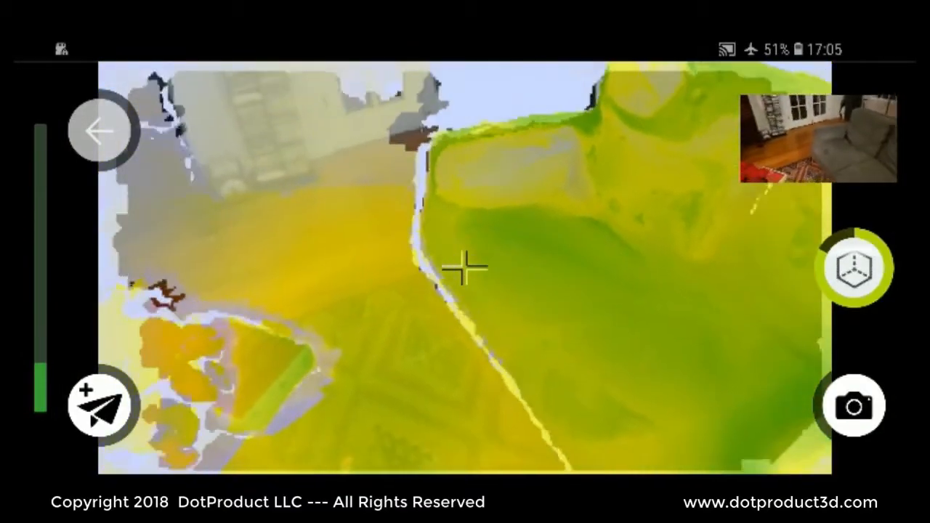
click(853, 405)
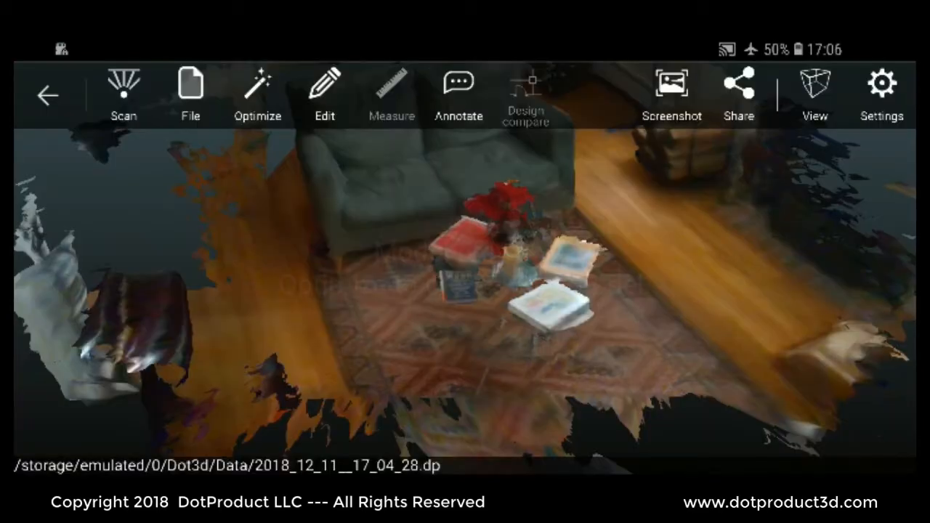
- Run Optimize Scene on the living room scan and wait for it to finish
click(259, 90)
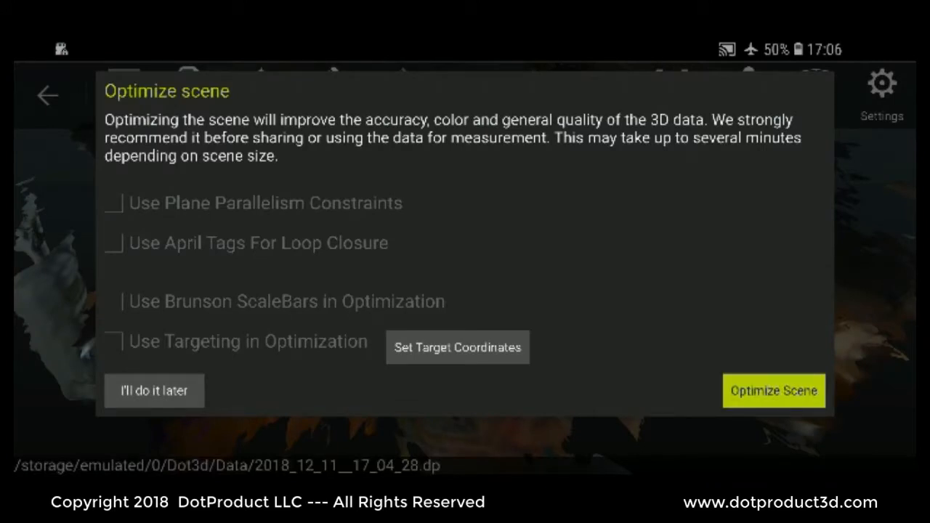
click(154, 389)
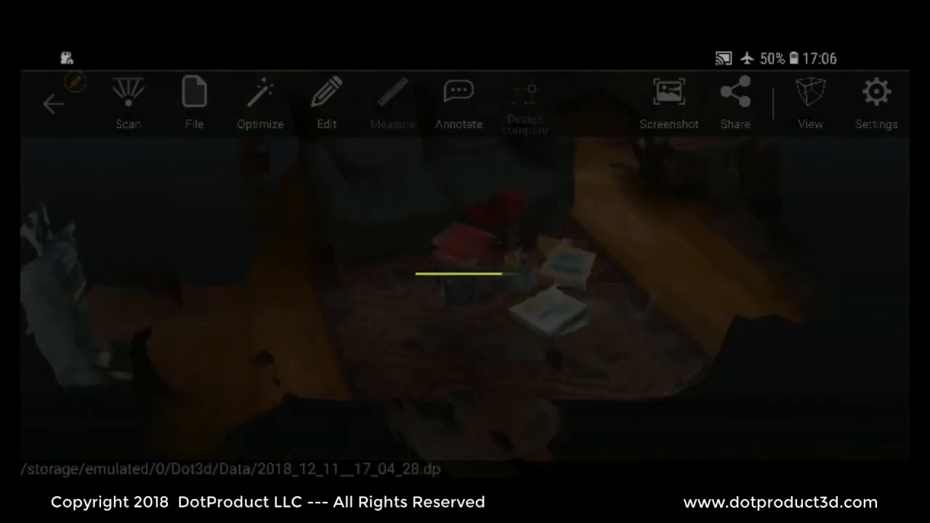
click(260, 101)
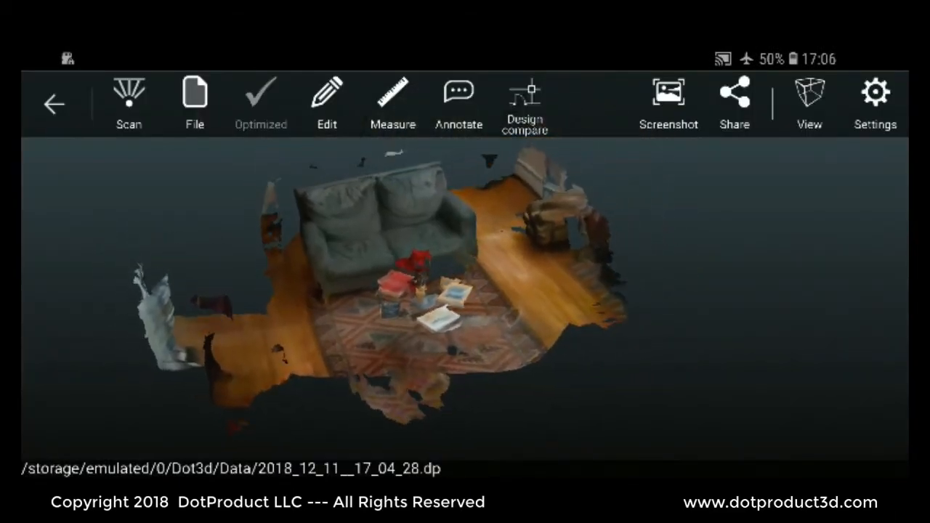
- Show the photo thumbnails, scroll through the shots and view Shot 1 full-size
click(808, 105)
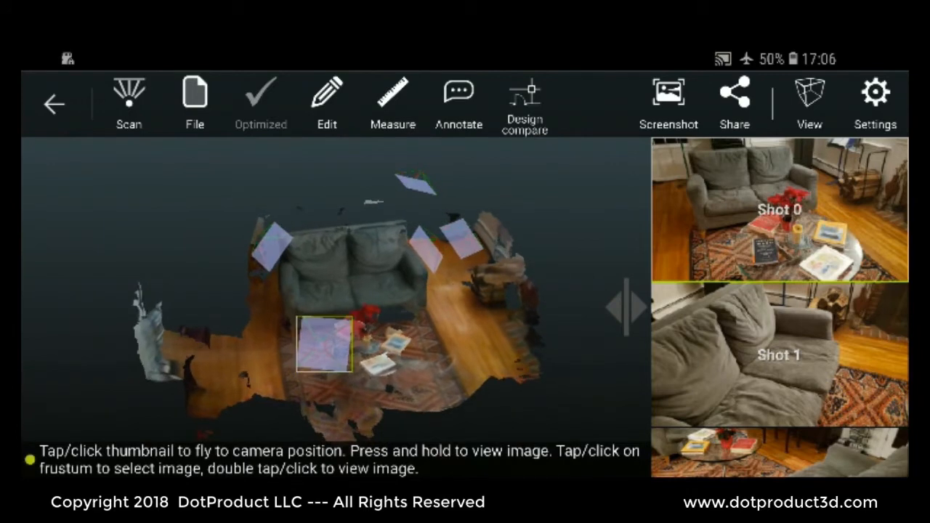
scroll(down, 3)
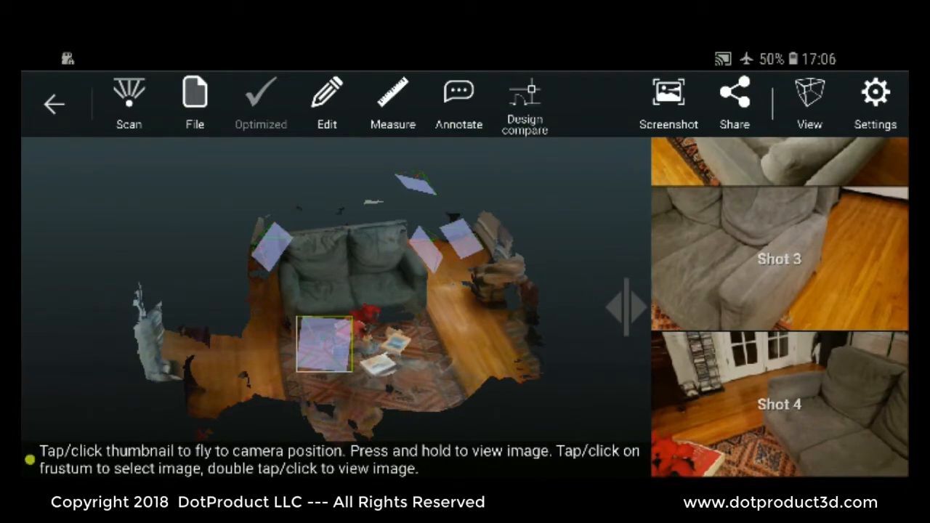
scroll(down, 3)
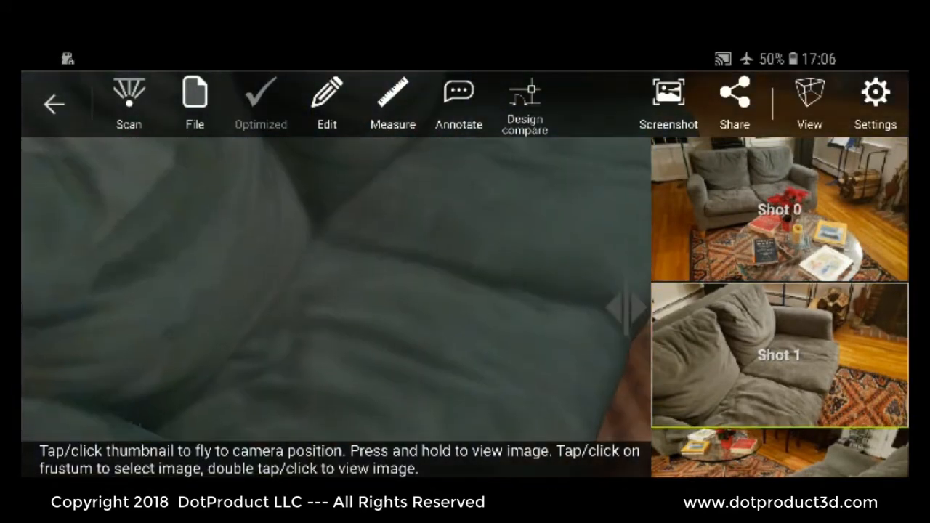
scroll(down, 3)
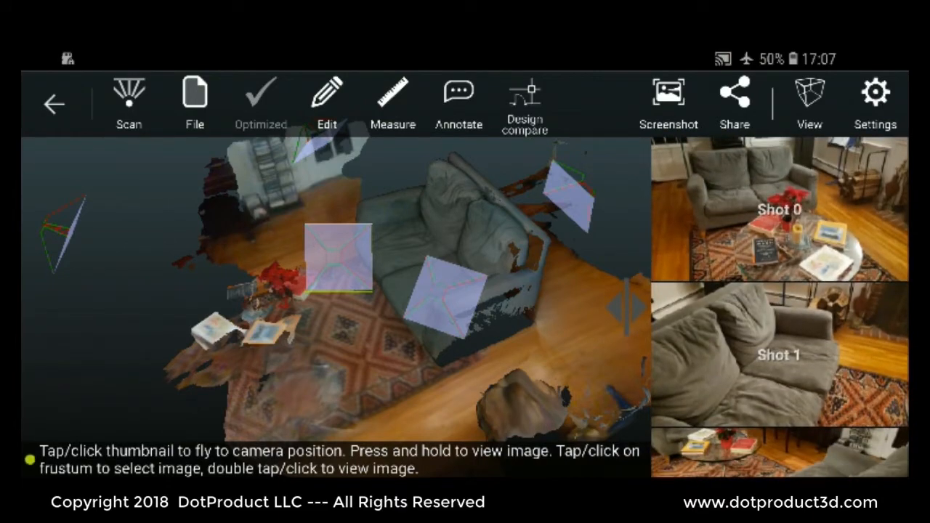
double_click(778, 210)
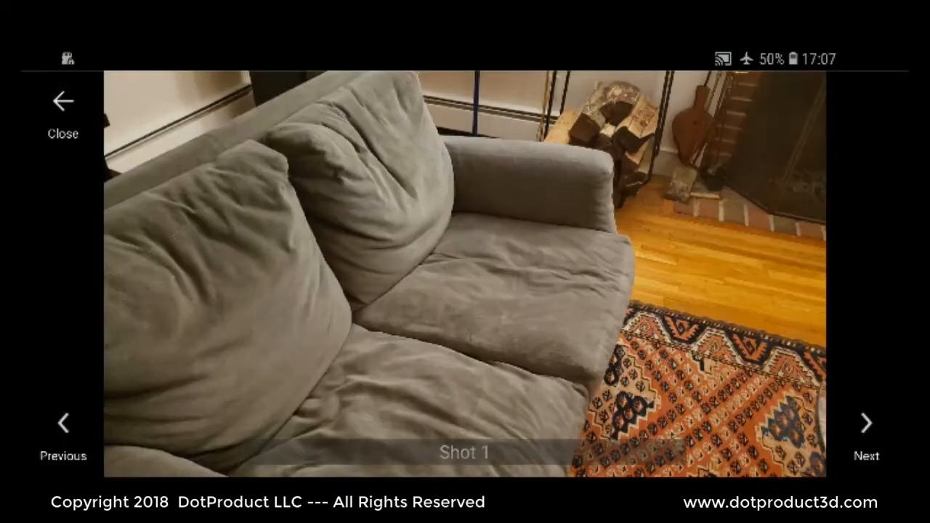
- Step through Shot 2 and Shot 4, then return to the 3D scene
click(866, 423)
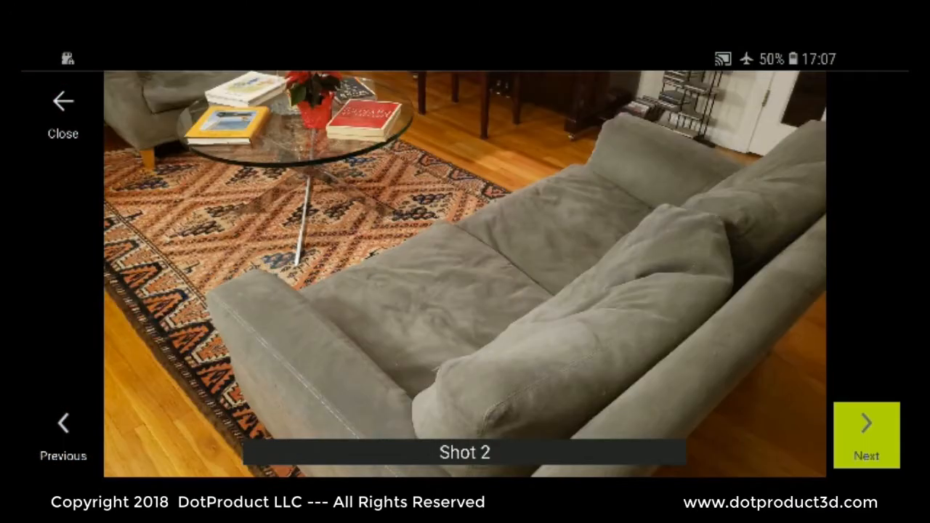
click(866, 429)
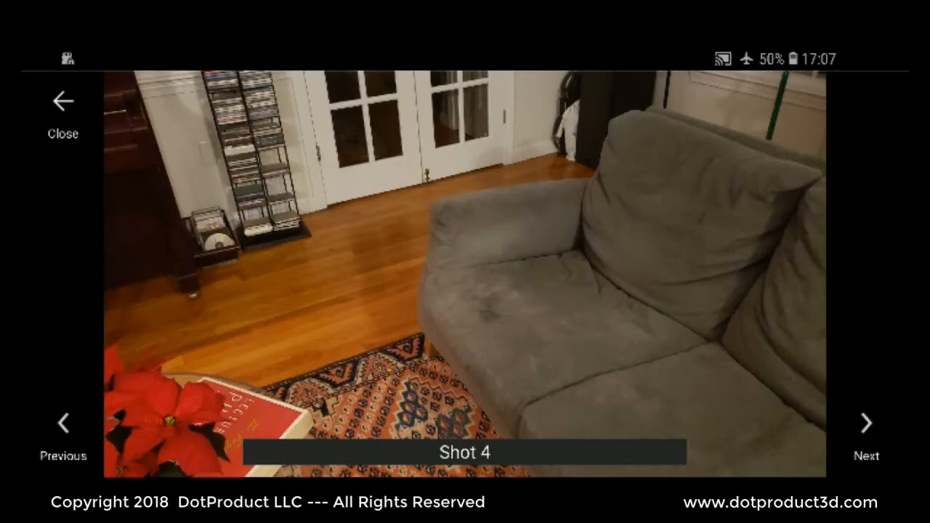
click(63, 116)
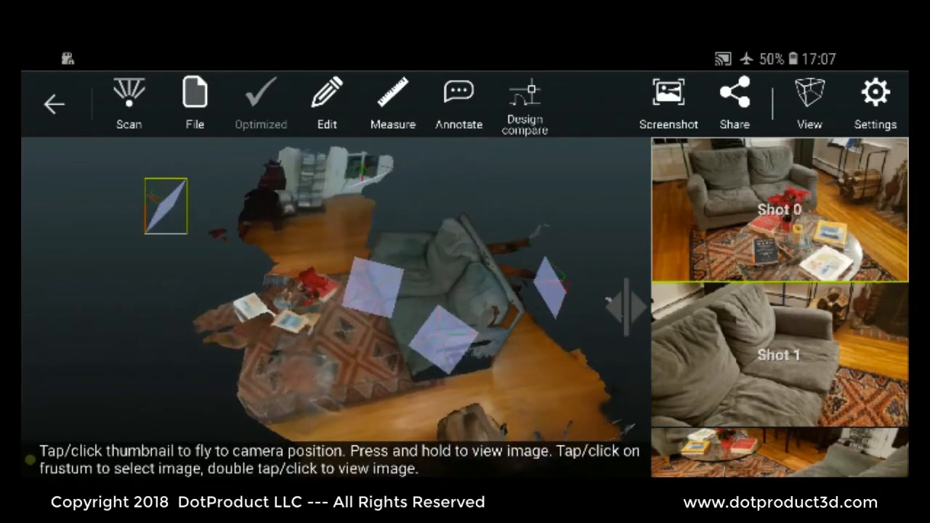
- Measure the distance across the sofa with the Measure tool
click(808, 102)
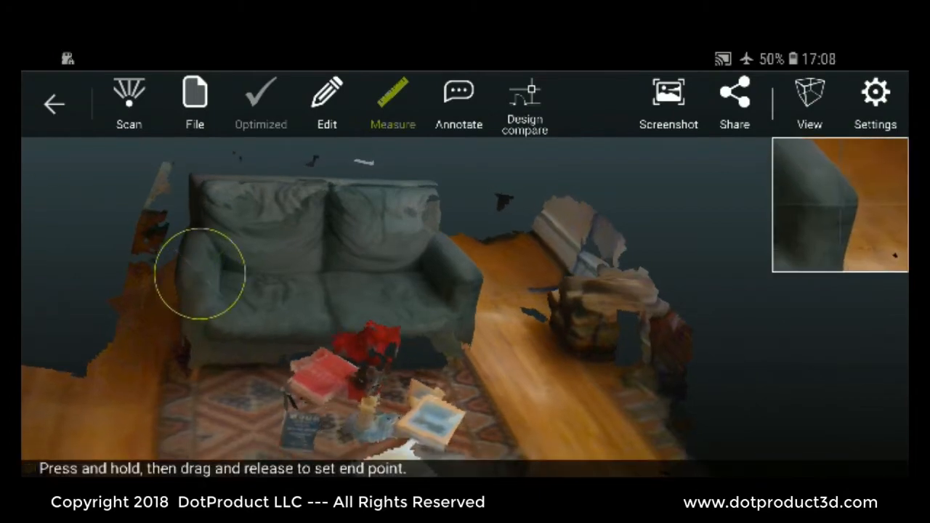
drag(204, 273, 472, 273)
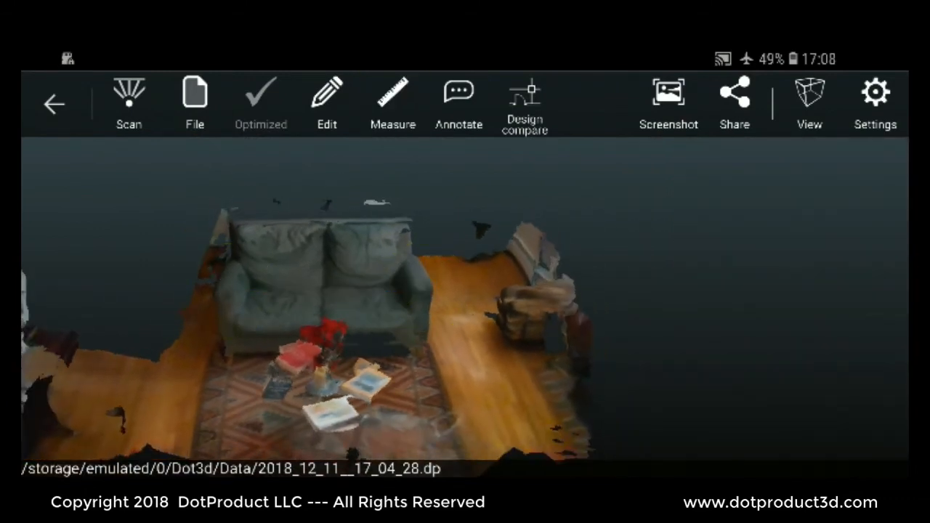
- Add a point annotation on the sofa captioned 'Flexform'
click(459, 101)
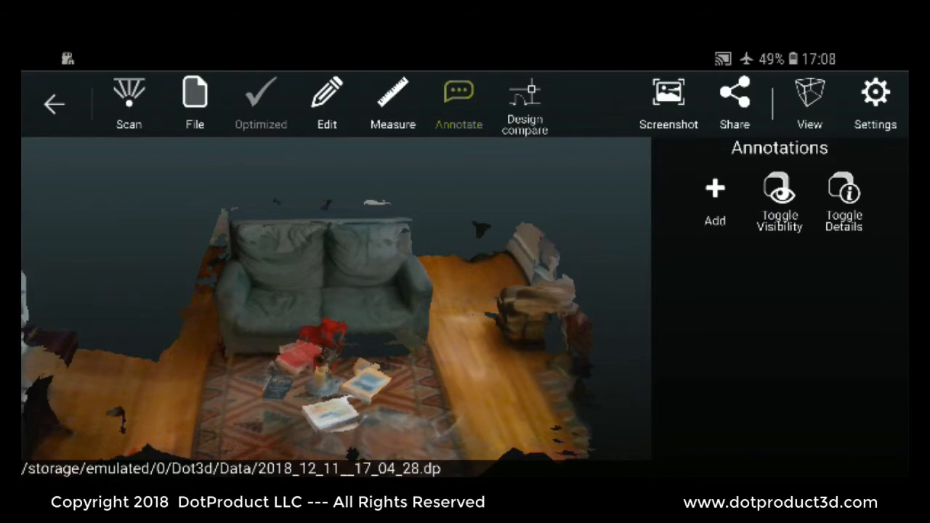
click(715, 201)
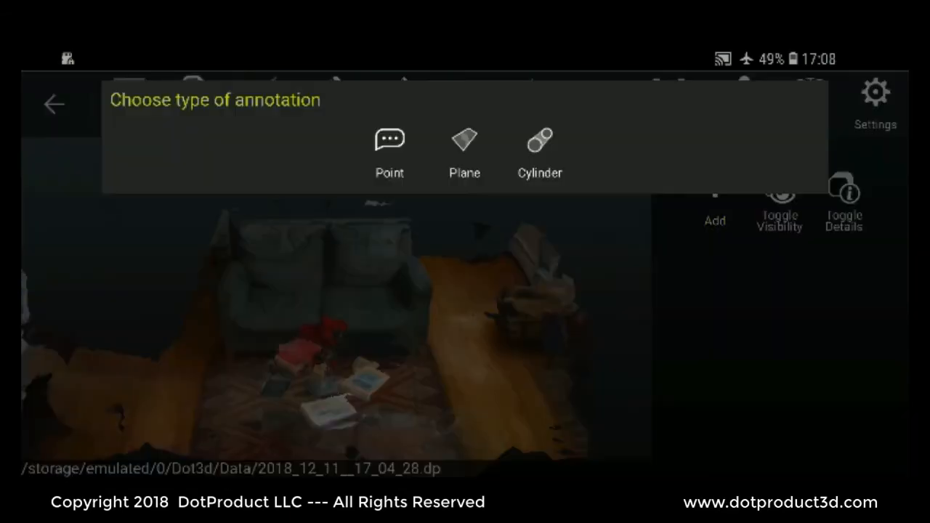
click(390, 140)
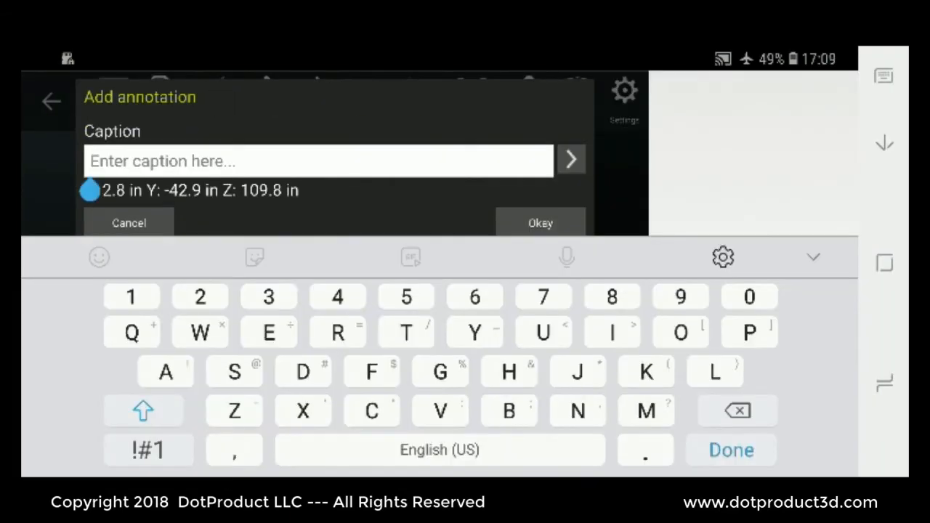
text(Flexform)
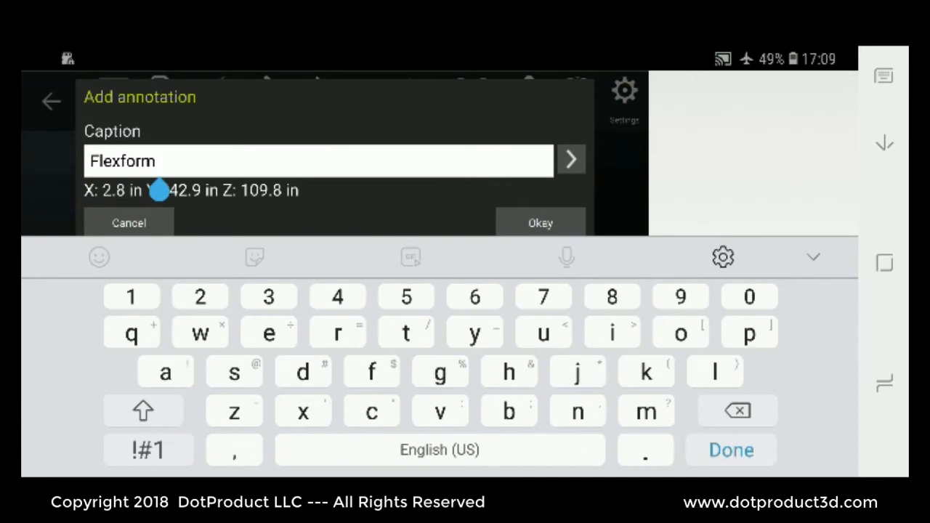
click(541, 223)
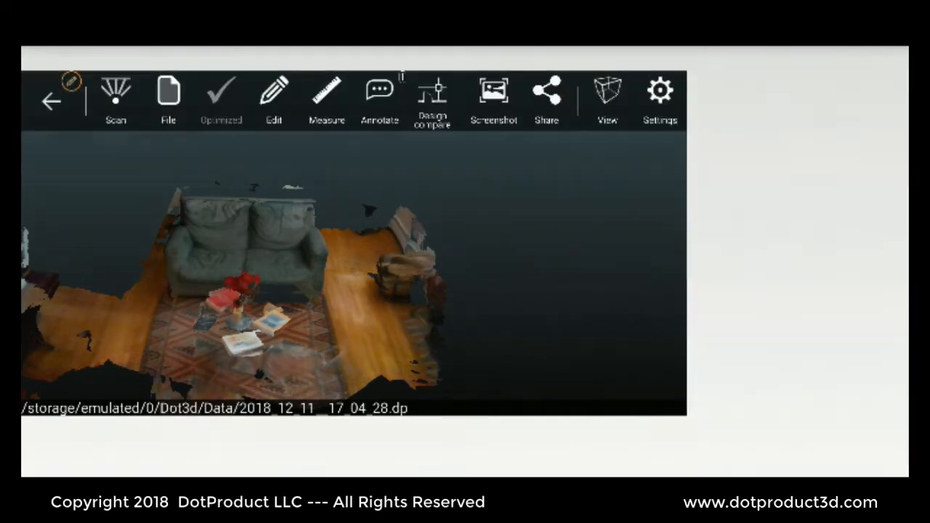
- Share the scan's .dp file to Gmail from the Send sheet
click(546, 90)
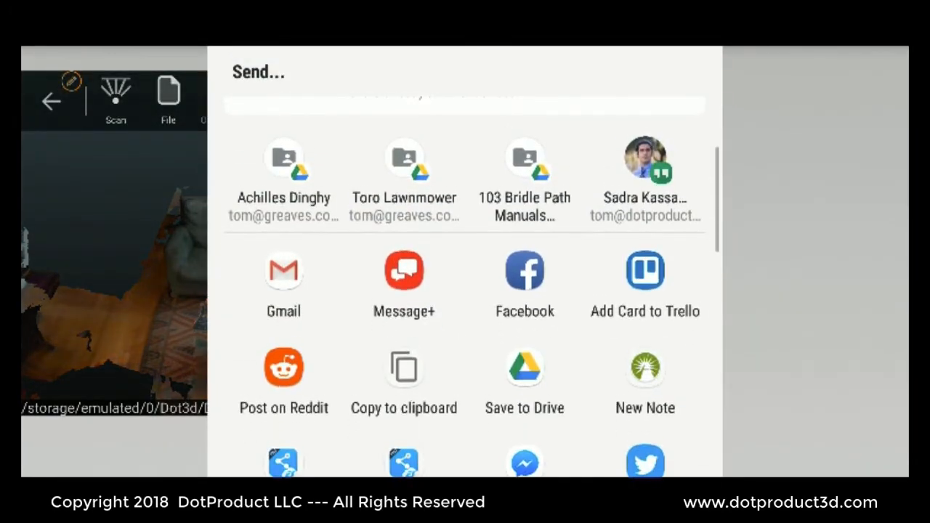
click(284, 283)
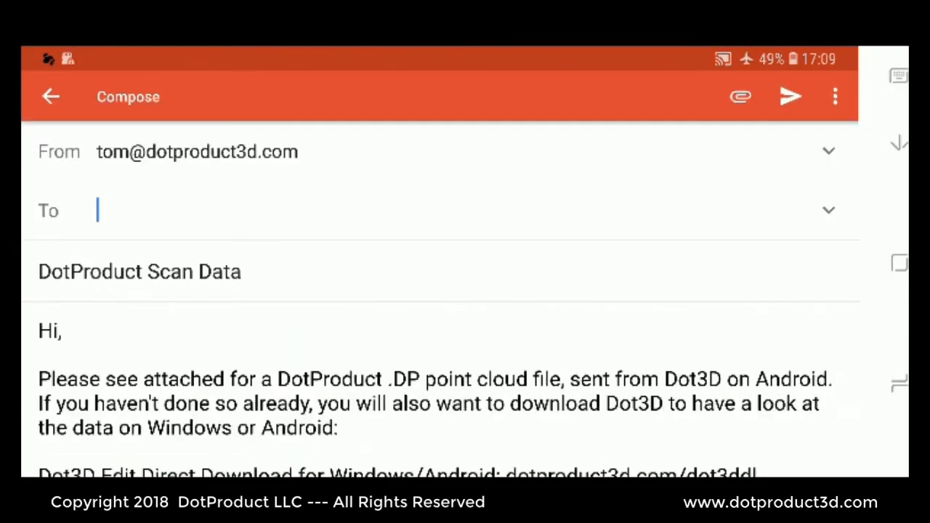
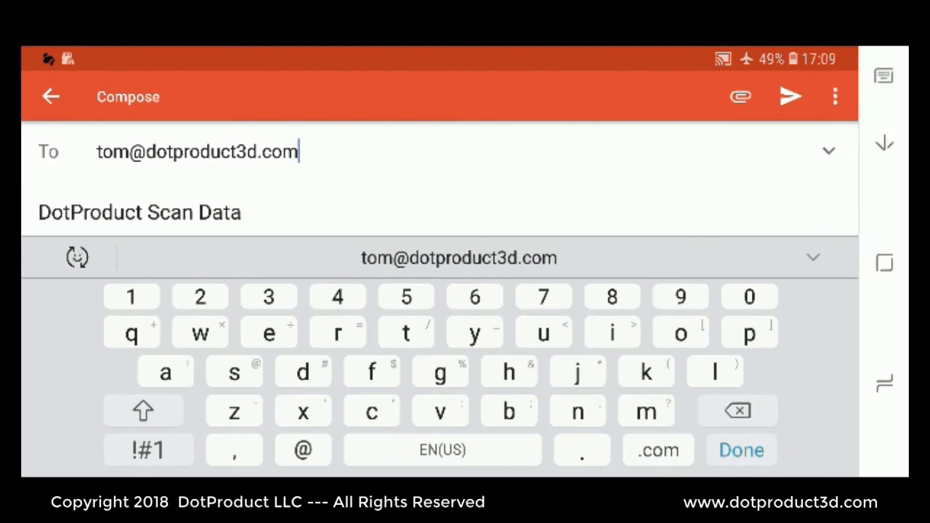
click(739, 96)
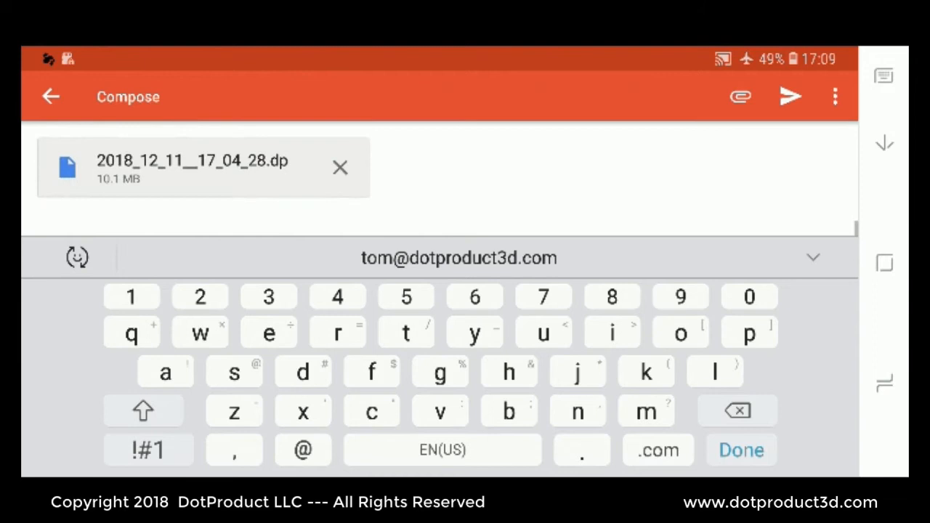